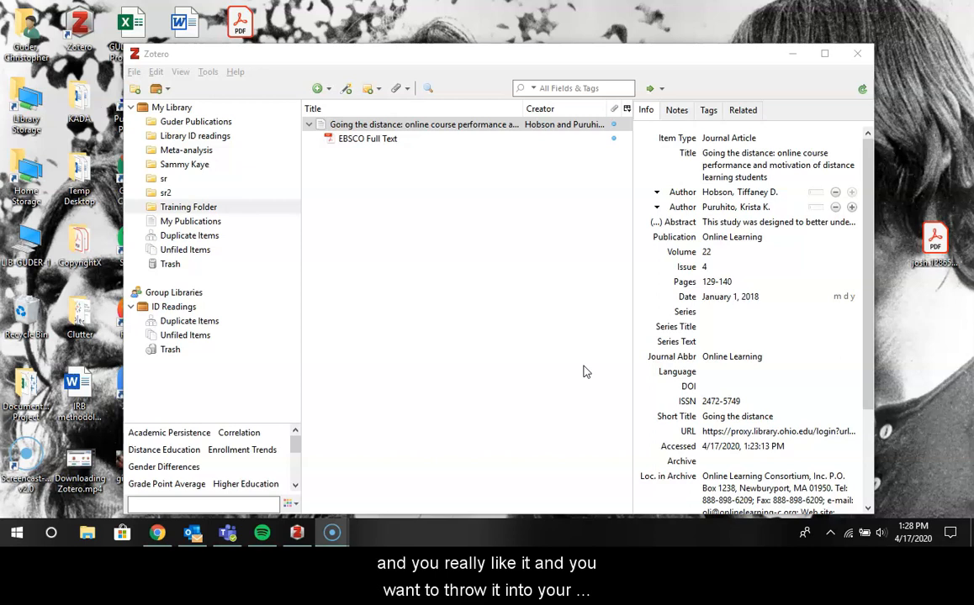
mouse_move(901, 347)
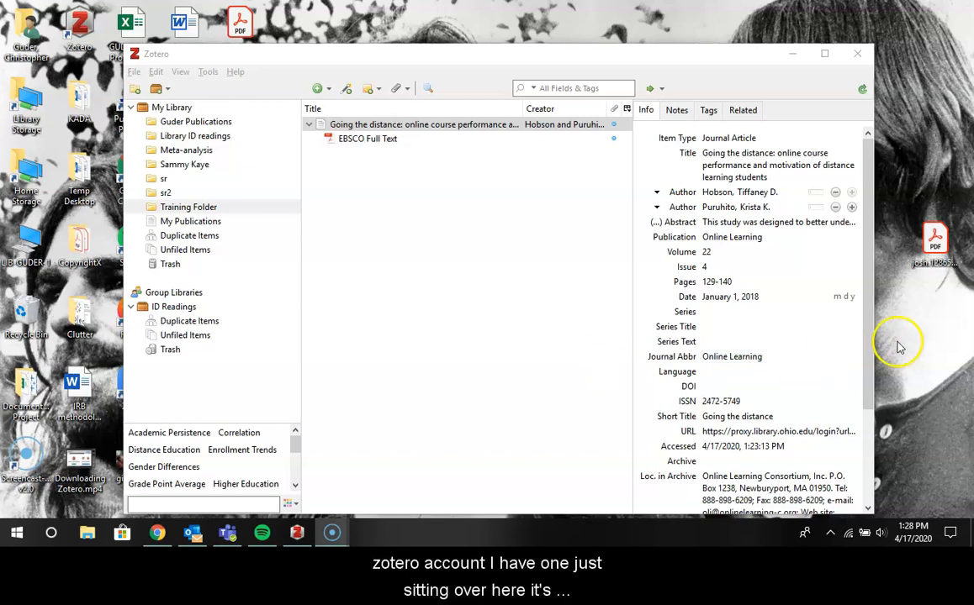
mouse_move(942, 269)
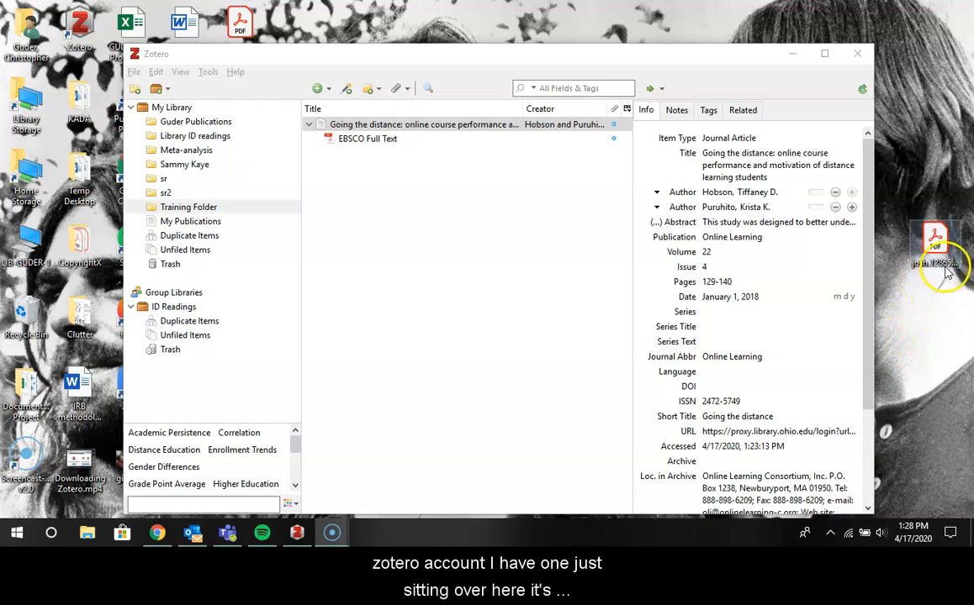
mouse_move(935, 286)
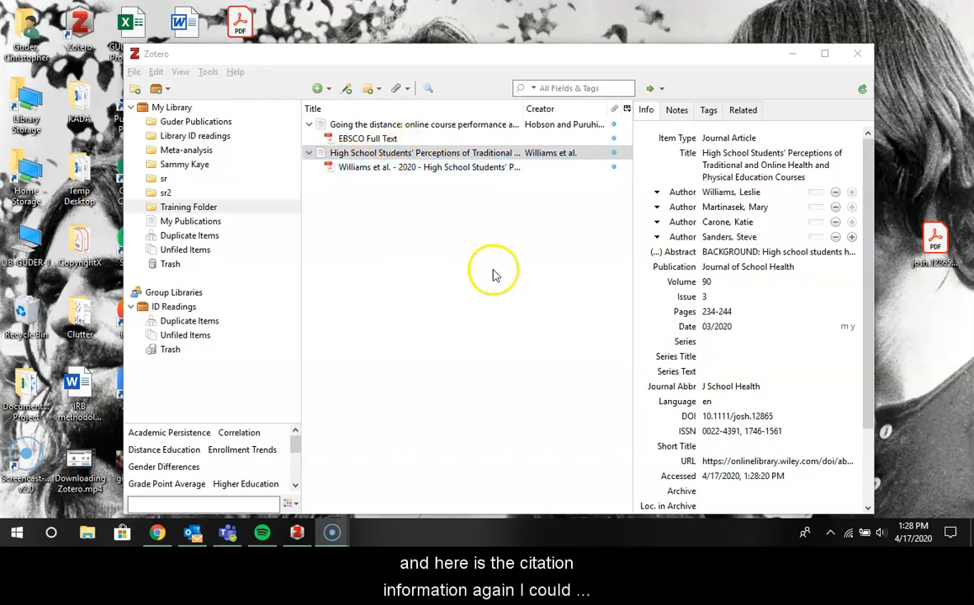
- Convert the imported article's title to sentence case via the Title field's case menu
click(716, 311)
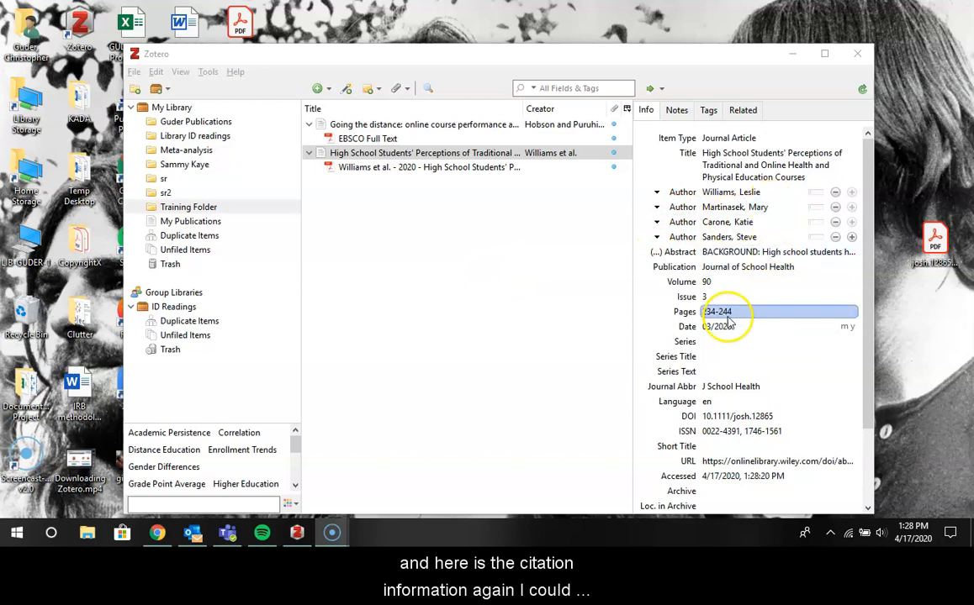
click(771, 165)
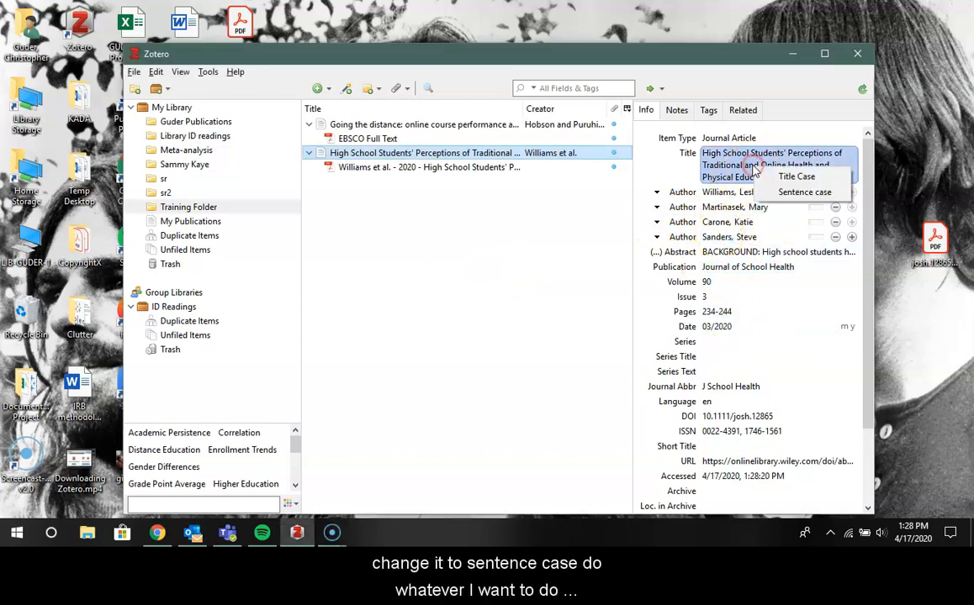
click(805, 192)
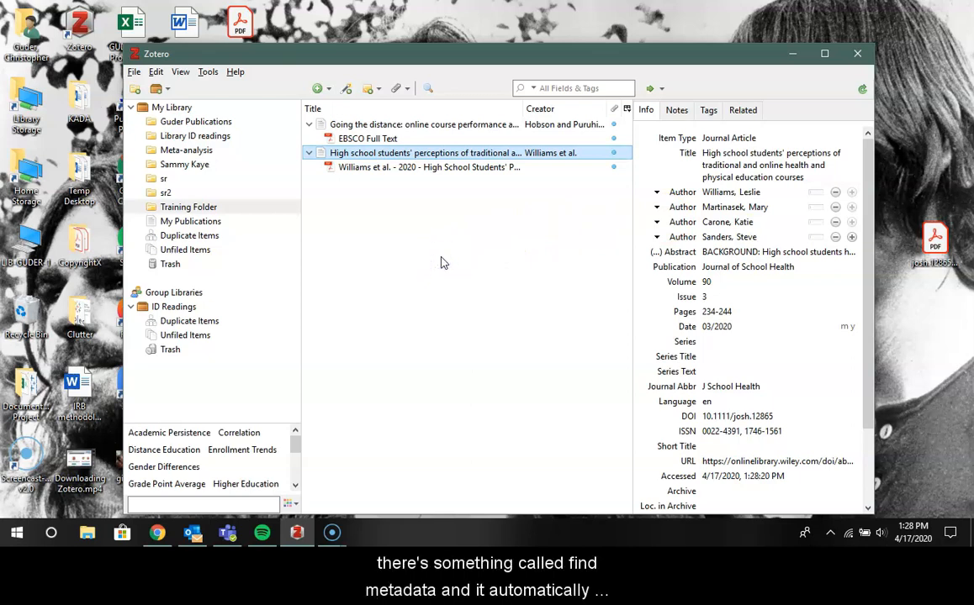
mouse_move(494, 157)
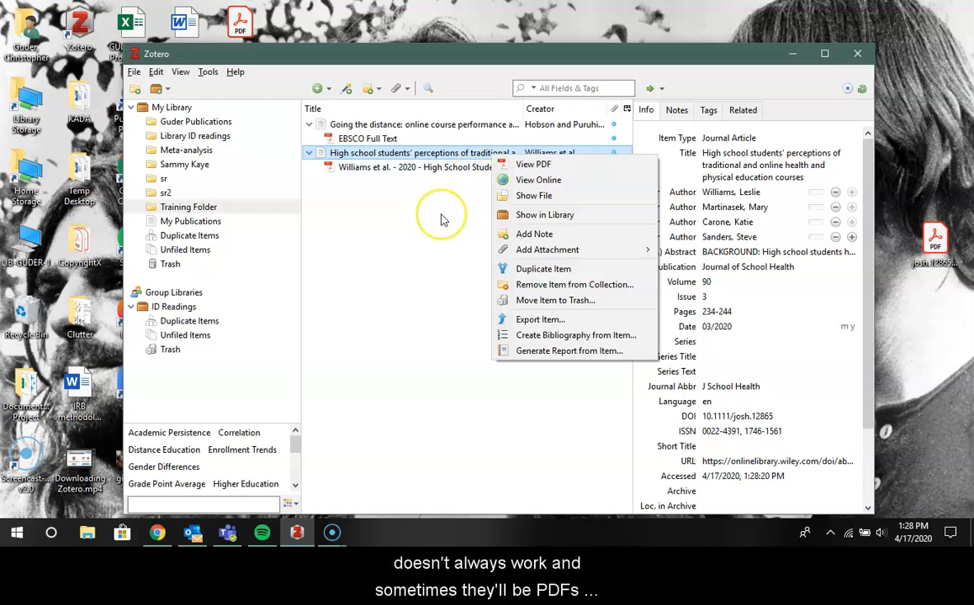
click(442, 220)
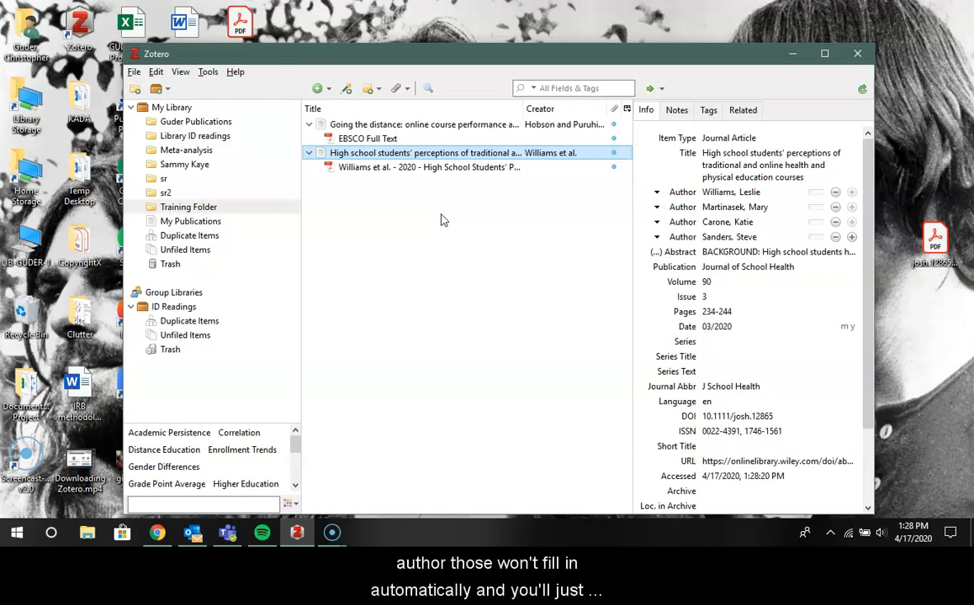
mouse_move(803, 222)
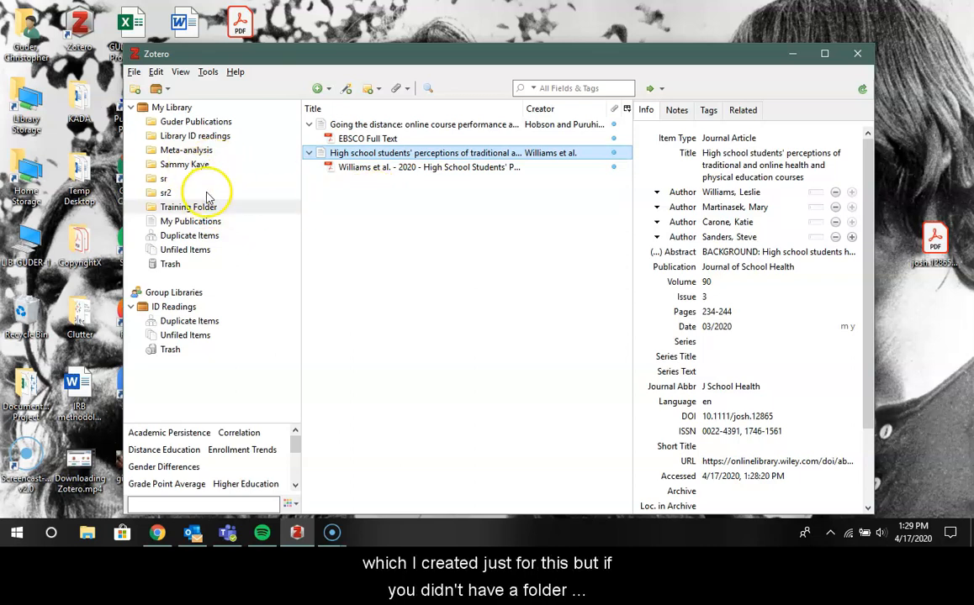
mouse_move(279, 228)
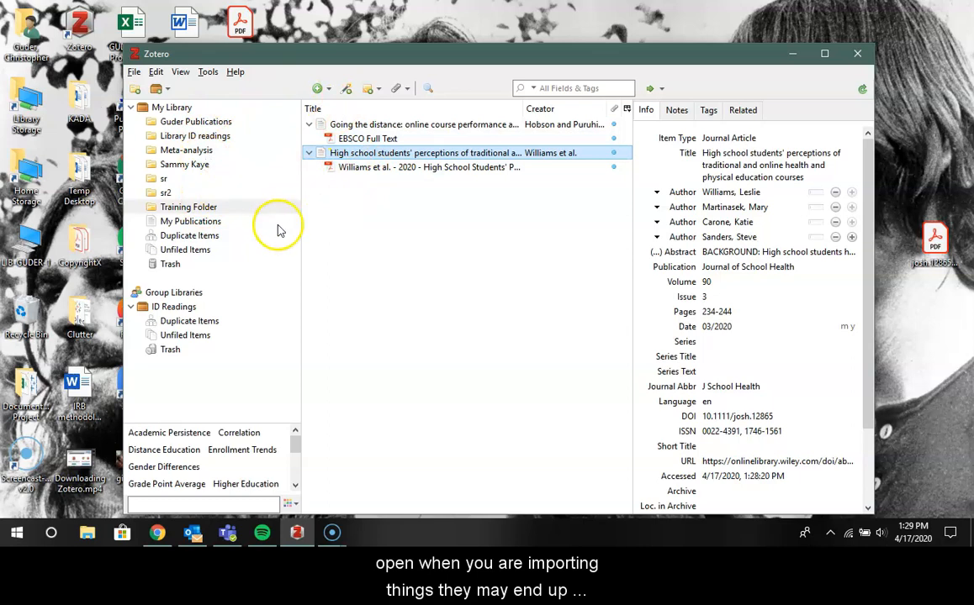